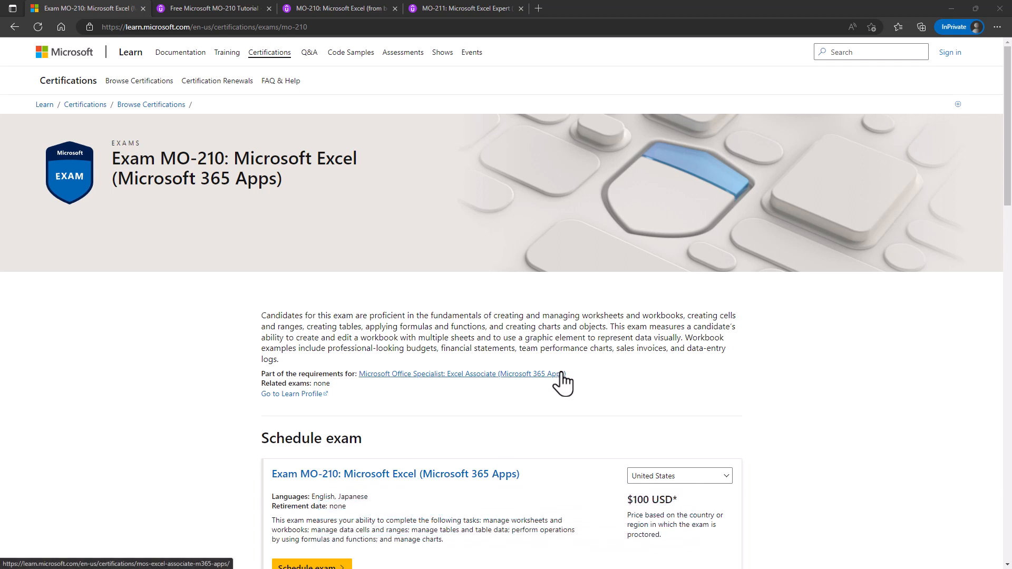
pyautogui.moveTo(425, 320)
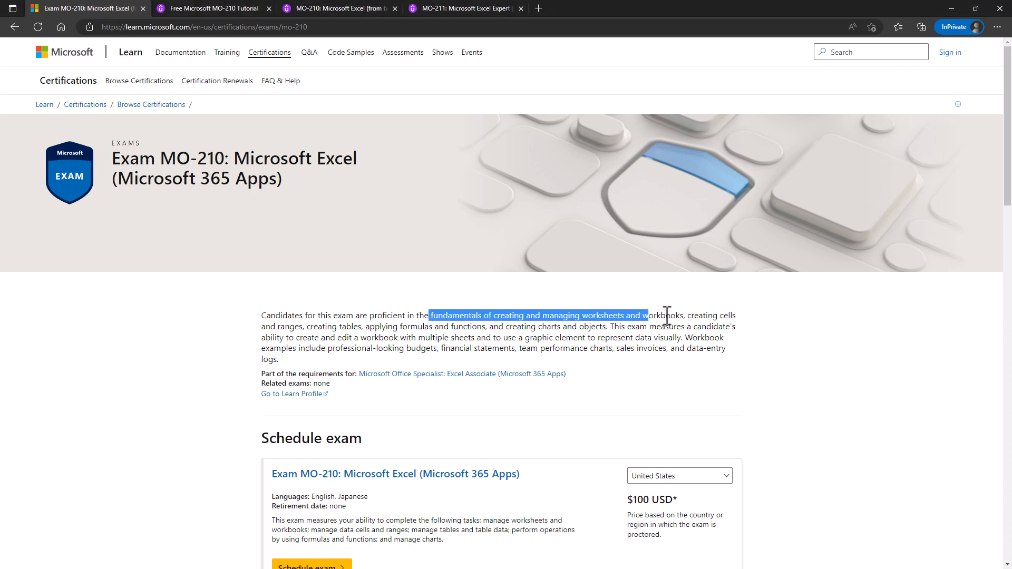
# - Highlight a phrase in the exam description, then download the skills outline under Skills measured
pyautogui.doubleClick(455, 315)
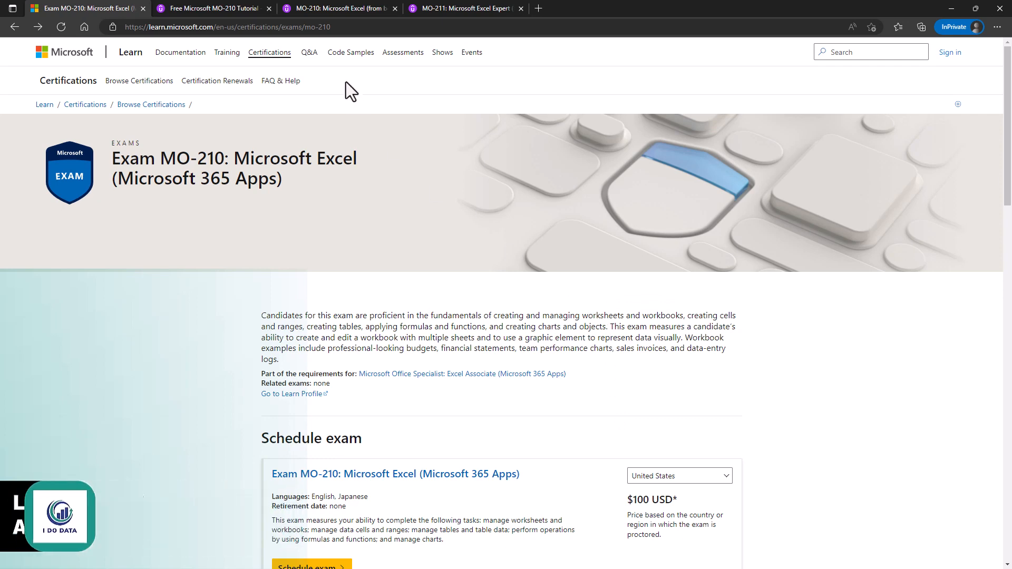
pyautogui.moveTo(353, 48)
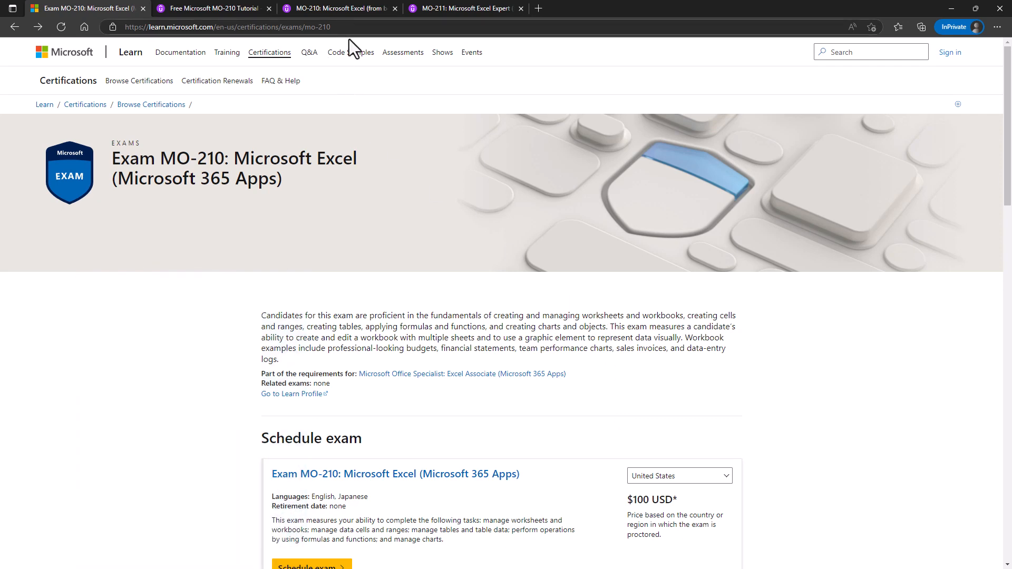
pyautogui.scroll(-3)
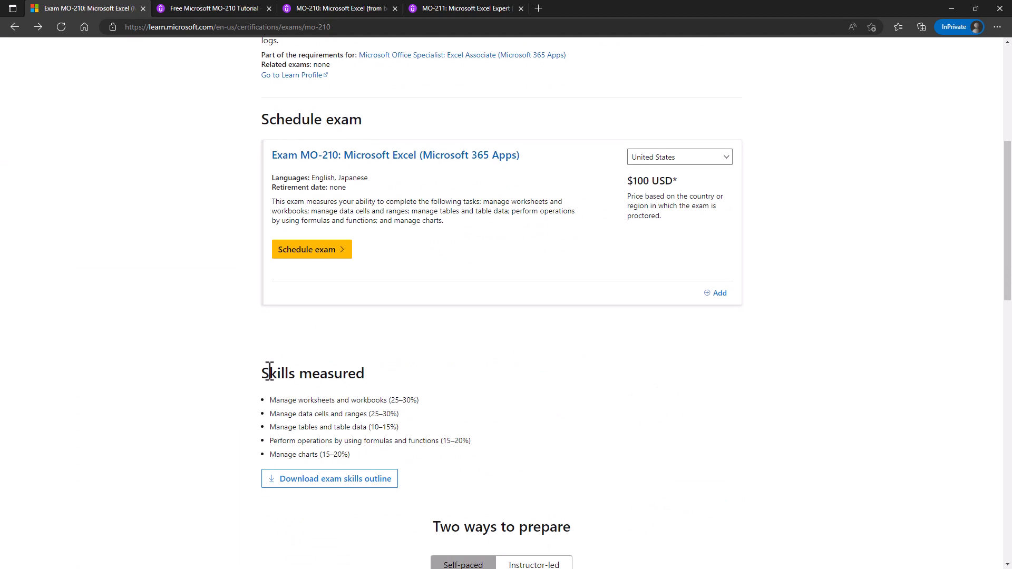
pyautogui.click(329, 479)
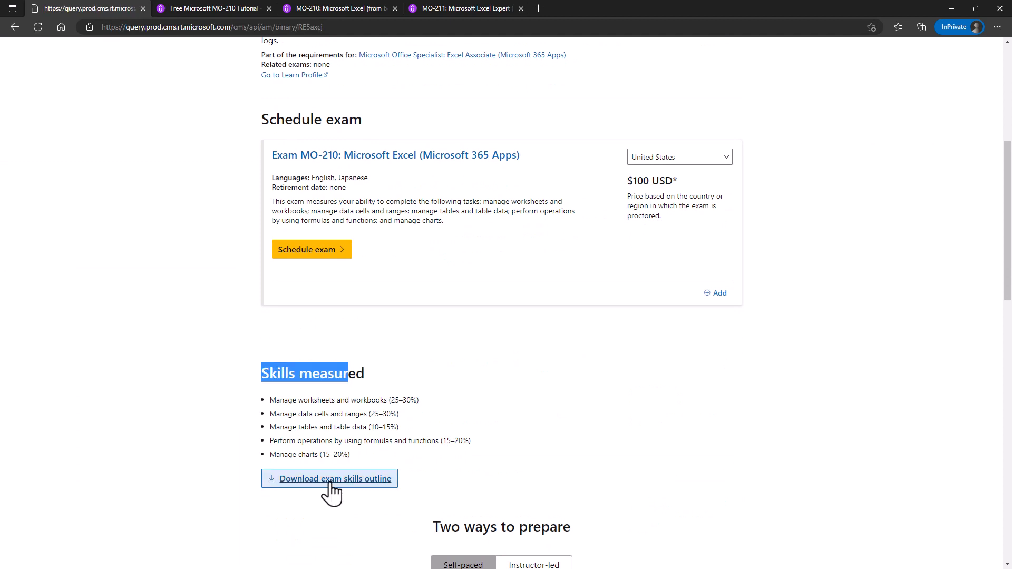
pyautogui.click(335, 478)
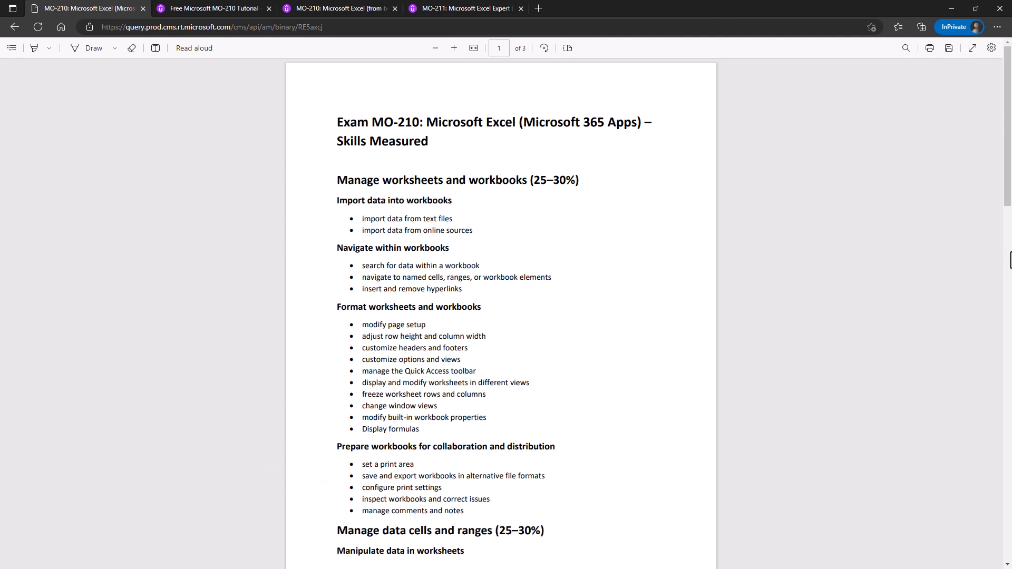
pyautogui.moveTo(986, 272)
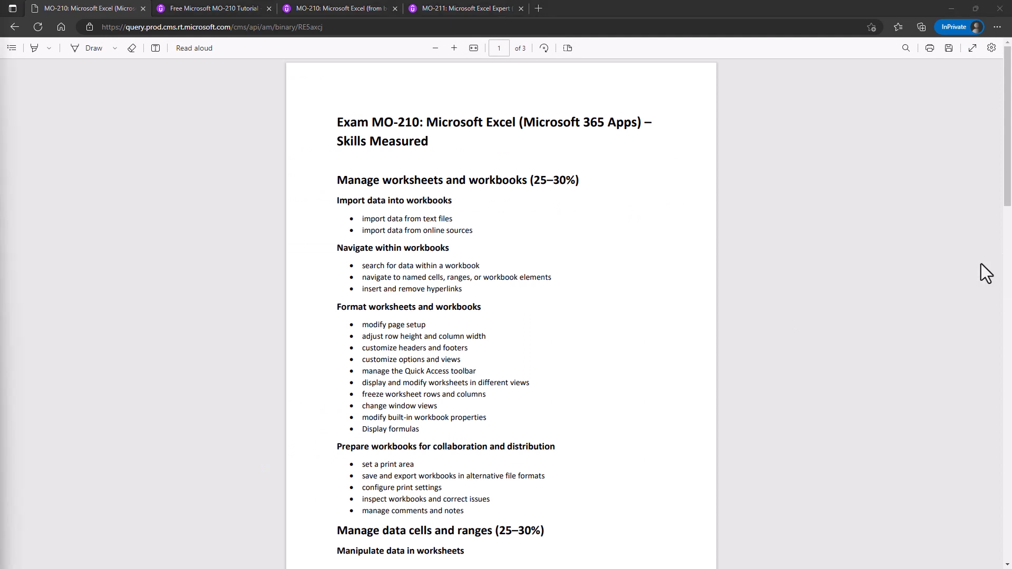
pyautogui.moveTo(967, 171)
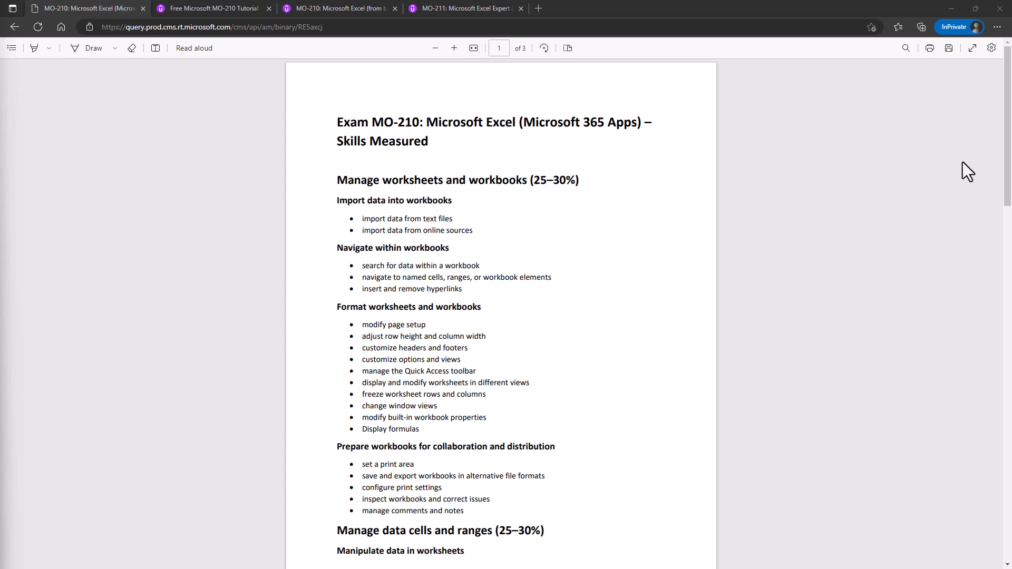
pyautogui.scroll(-3)
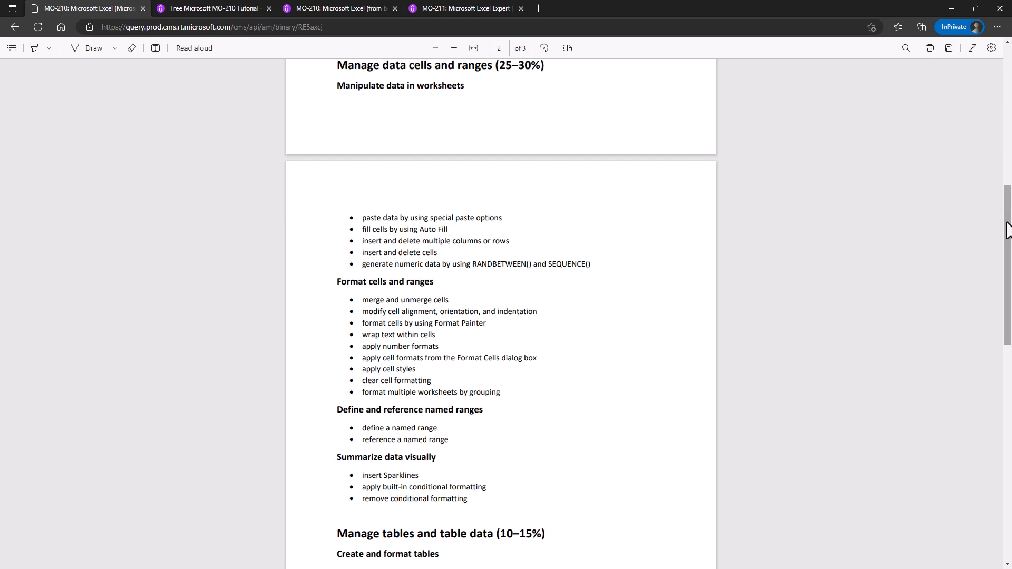
pyautogui.scroll(-3)
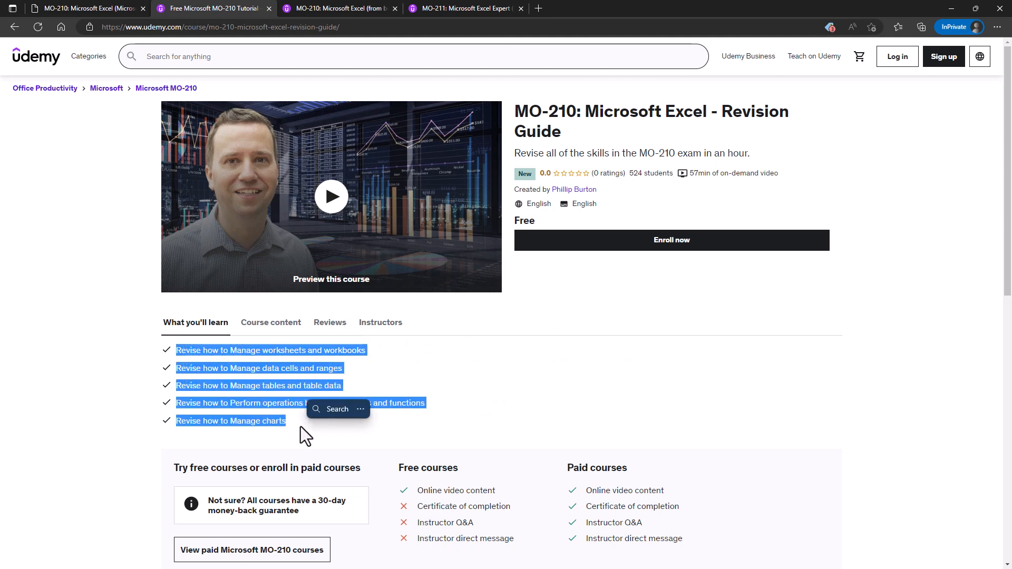
pyautogui.moveTo(271, 331)
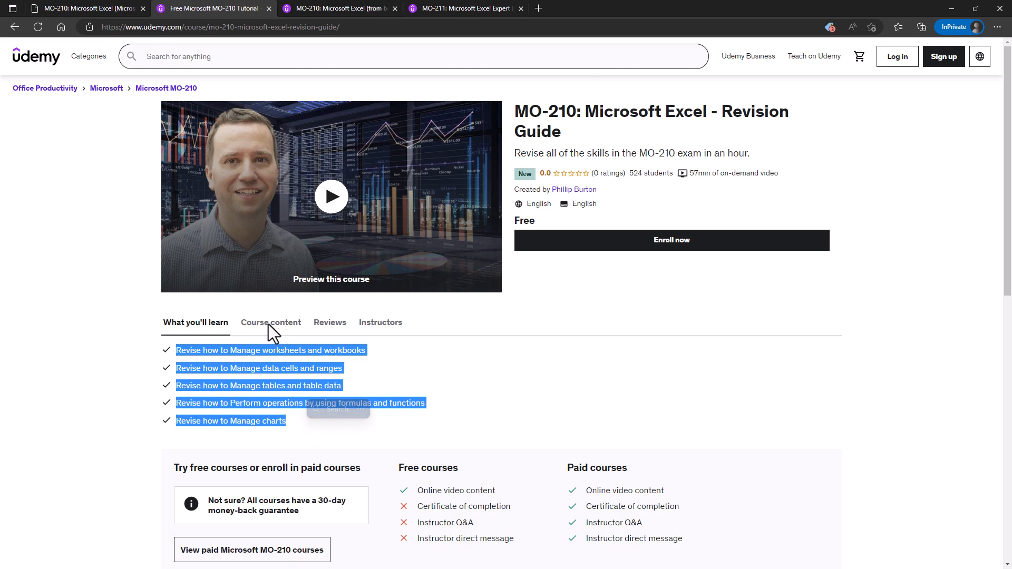
# - Review the revision guide's course content and web address, then enroll in the free course
pyautogui.click(271, 323)
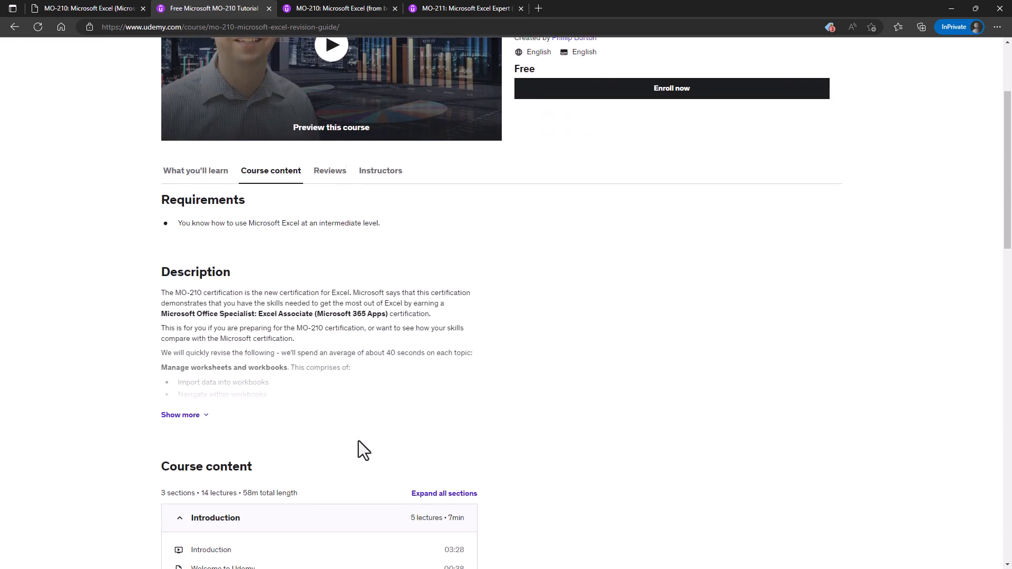
pyautogui.scroll(-3)
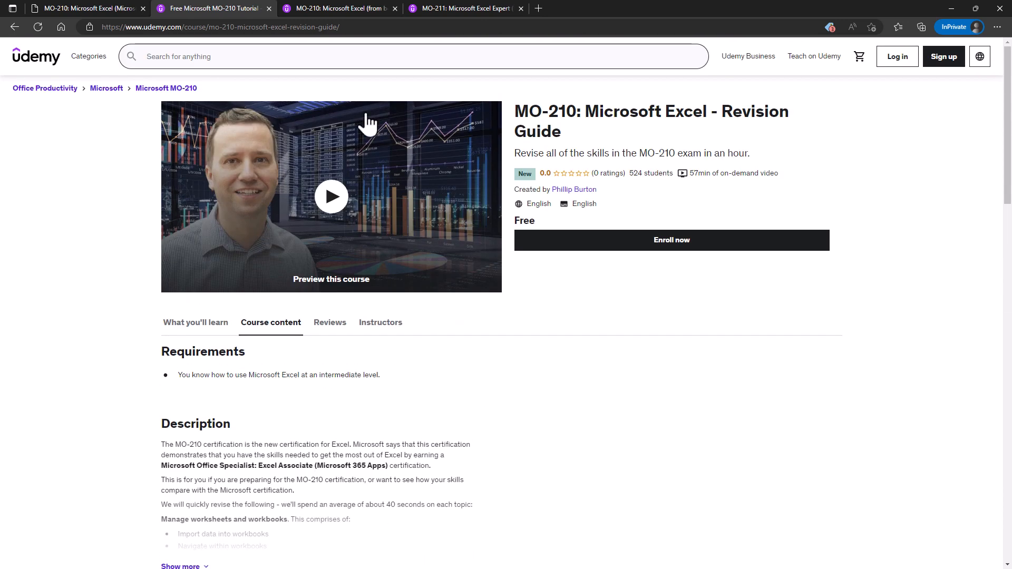
pyautogui.click(219, 27)
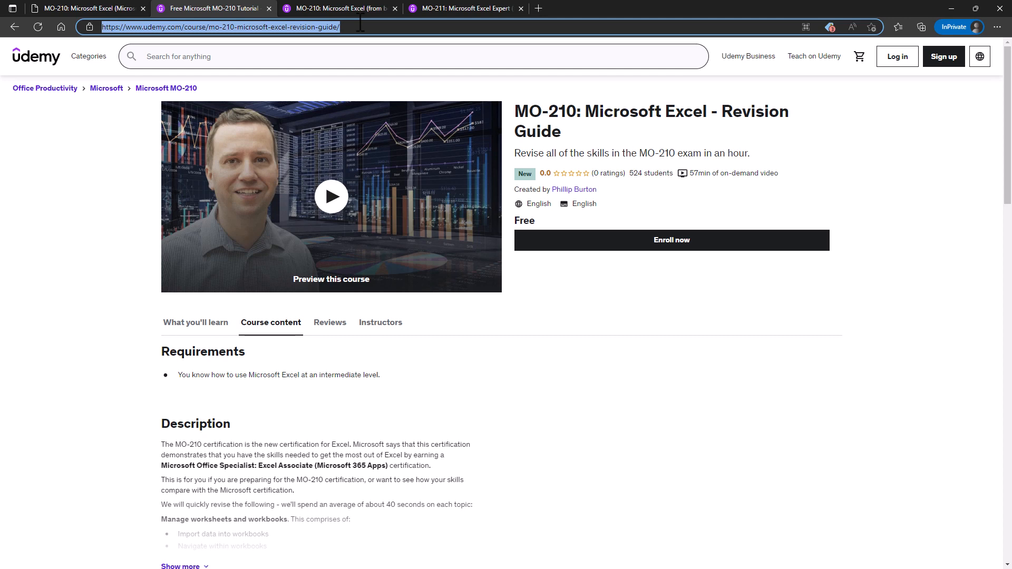
pyautogui.moveTo(672, 251)
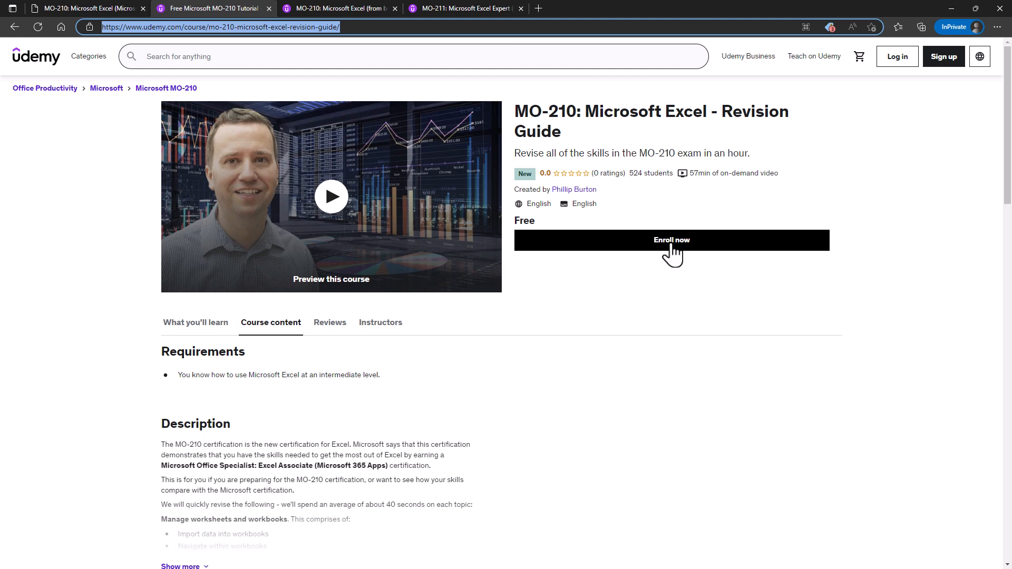
pyautogui.moveTo(689, 250)
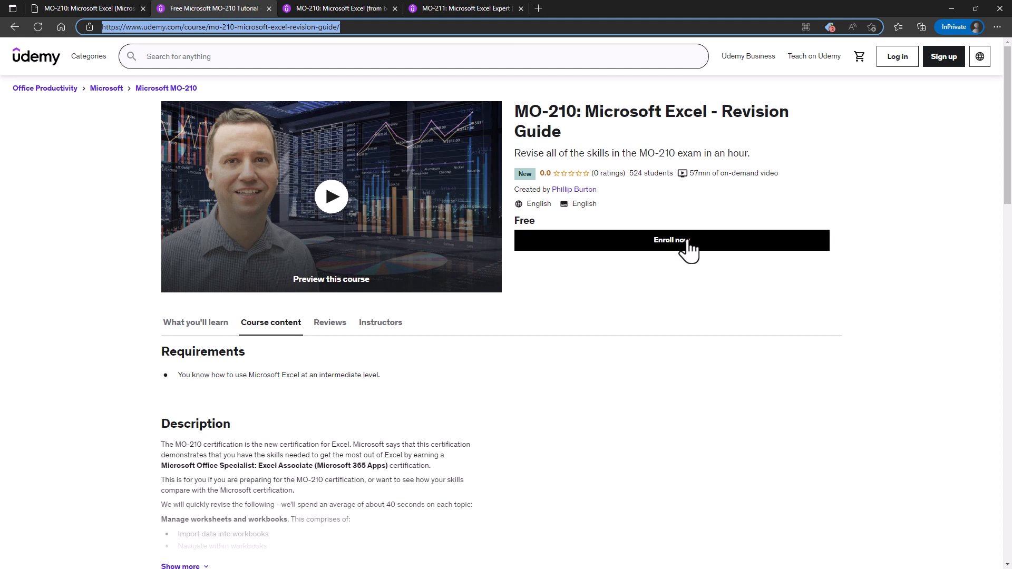
pyautogui.click(336, 8)
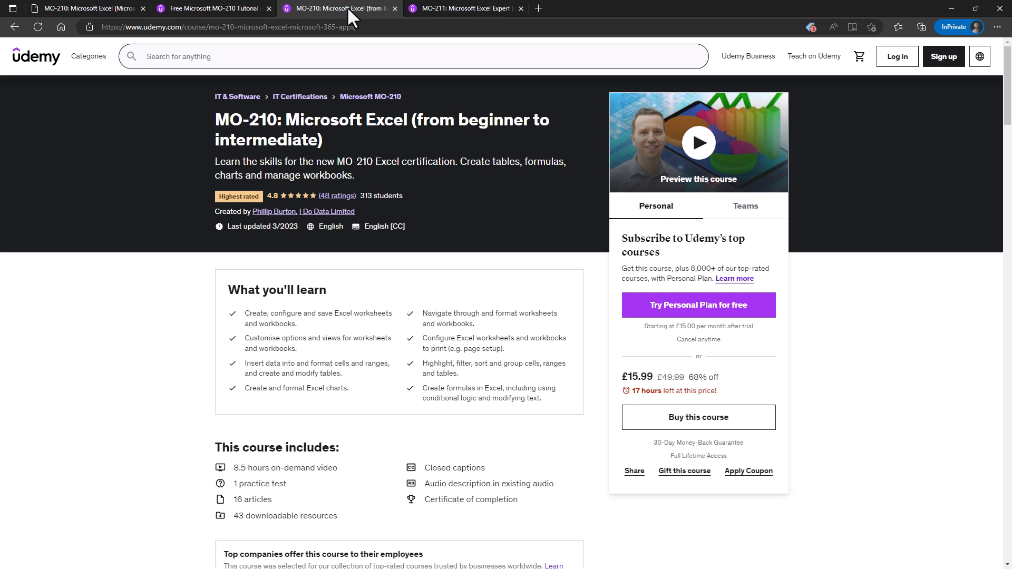
# - Highlight the '1 practice test' included in the beginner-to-intermediate course, then return to the other tab
pyautogui.doubleClick(285, 467)
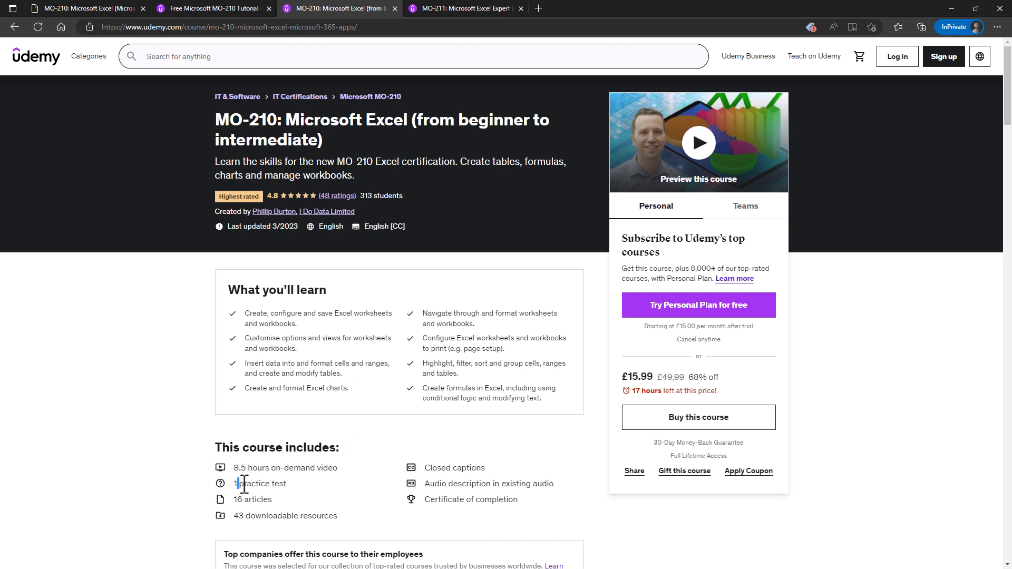
pyautogui.doubleClick(261, 484)
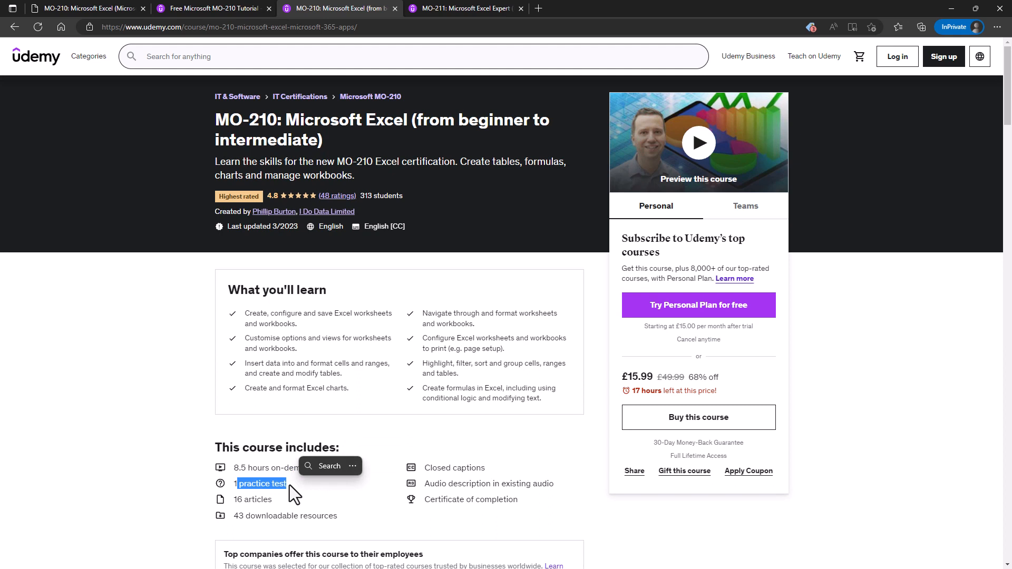
pyautogui.click(464, 8)
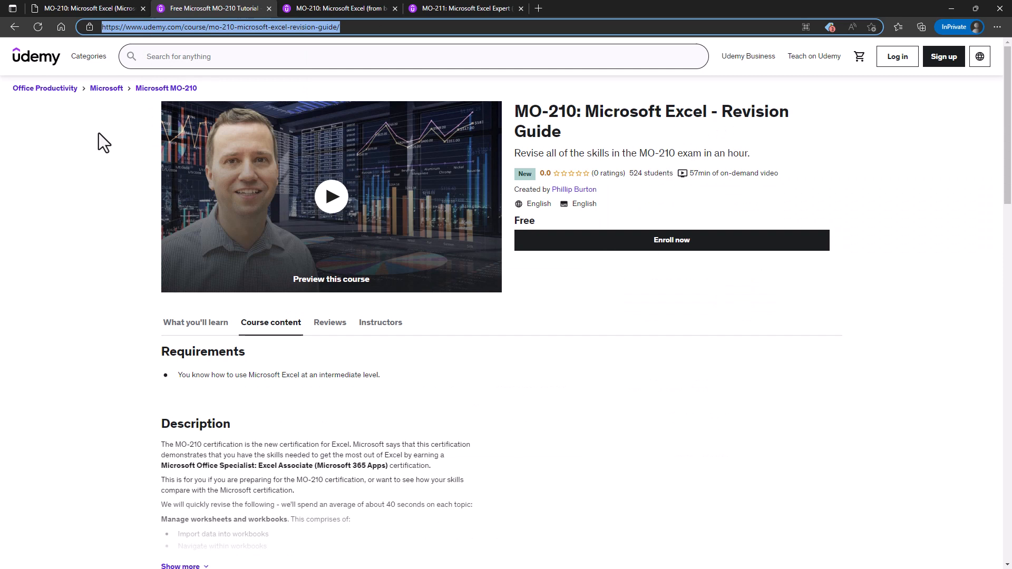
pyautogui.moveTo(657, 269)
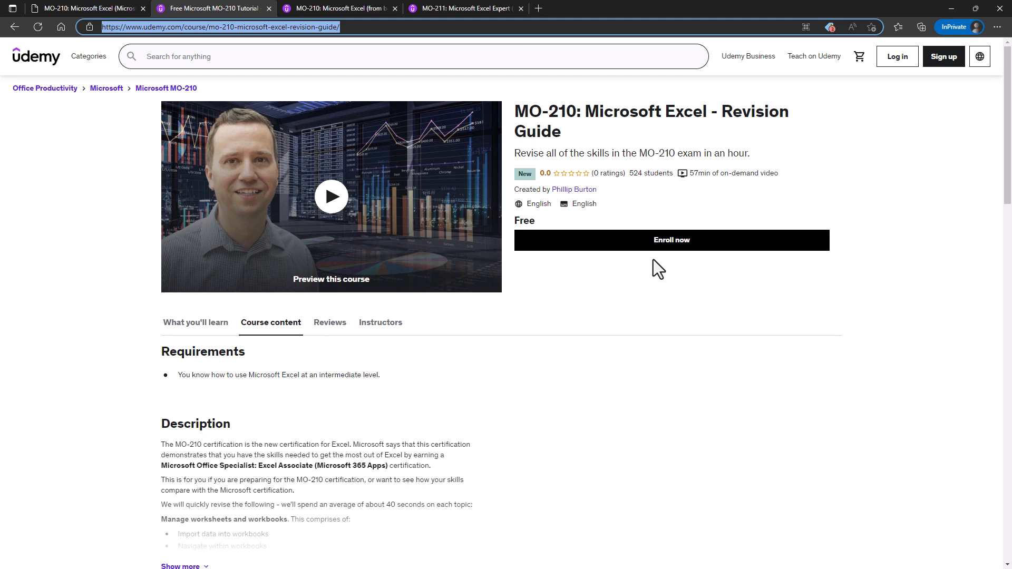
pyautogui.moveTo(671, 249)
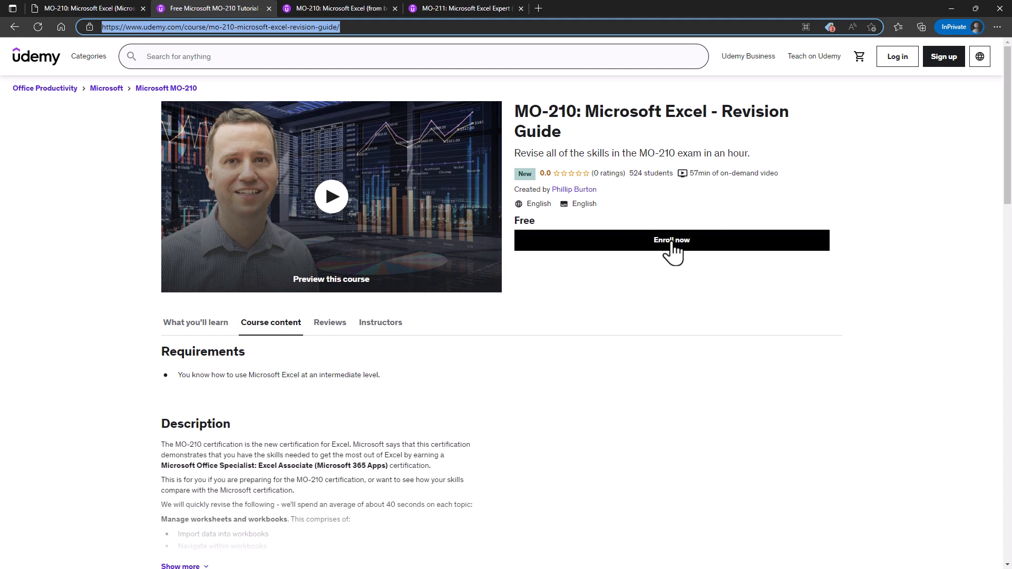